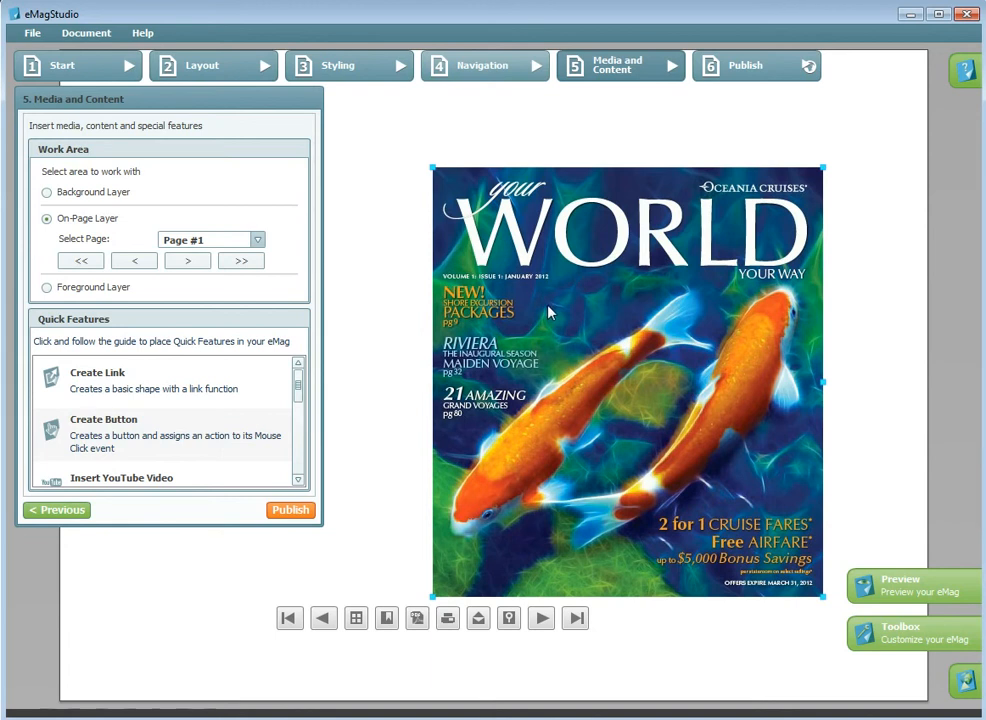
mouse_move(555, 326)
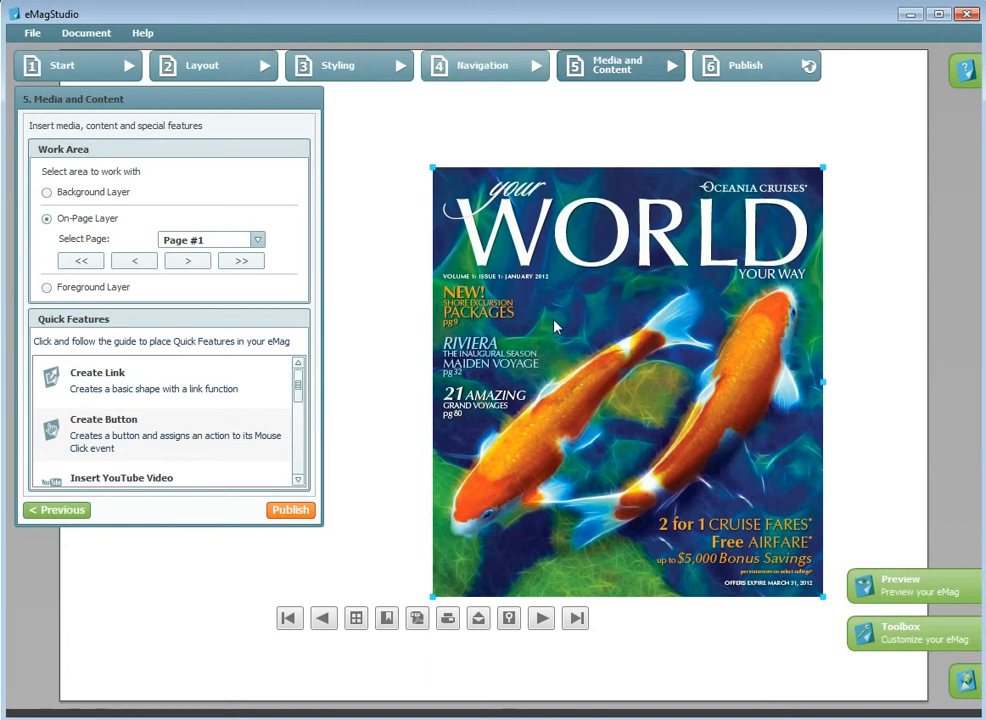
mouse_move(578, 312)
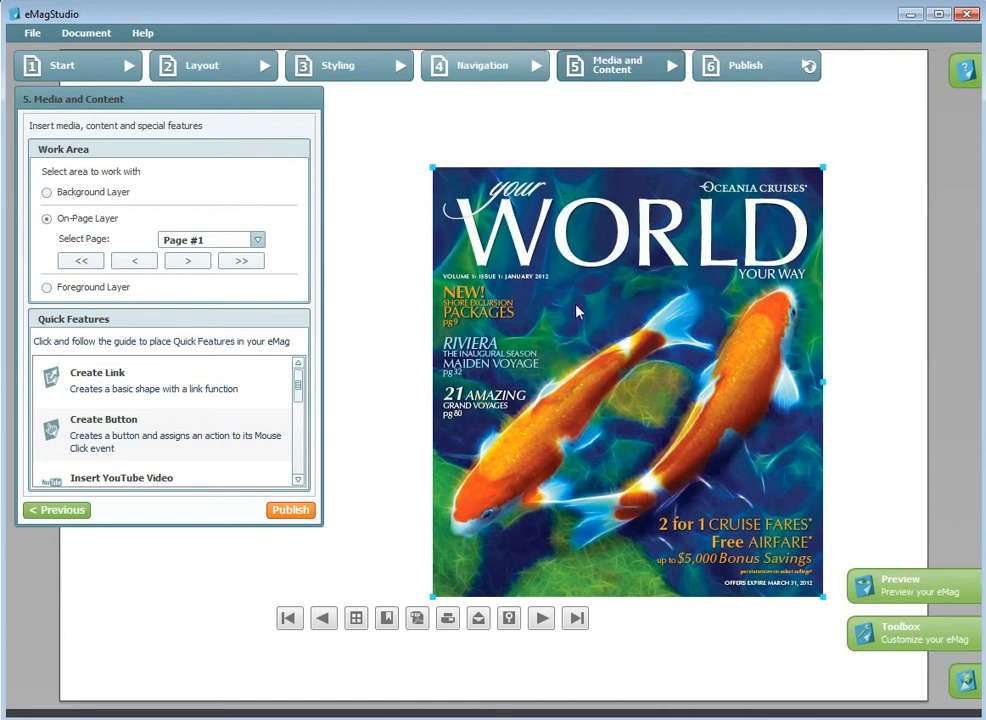
mouse_move(676, 174)
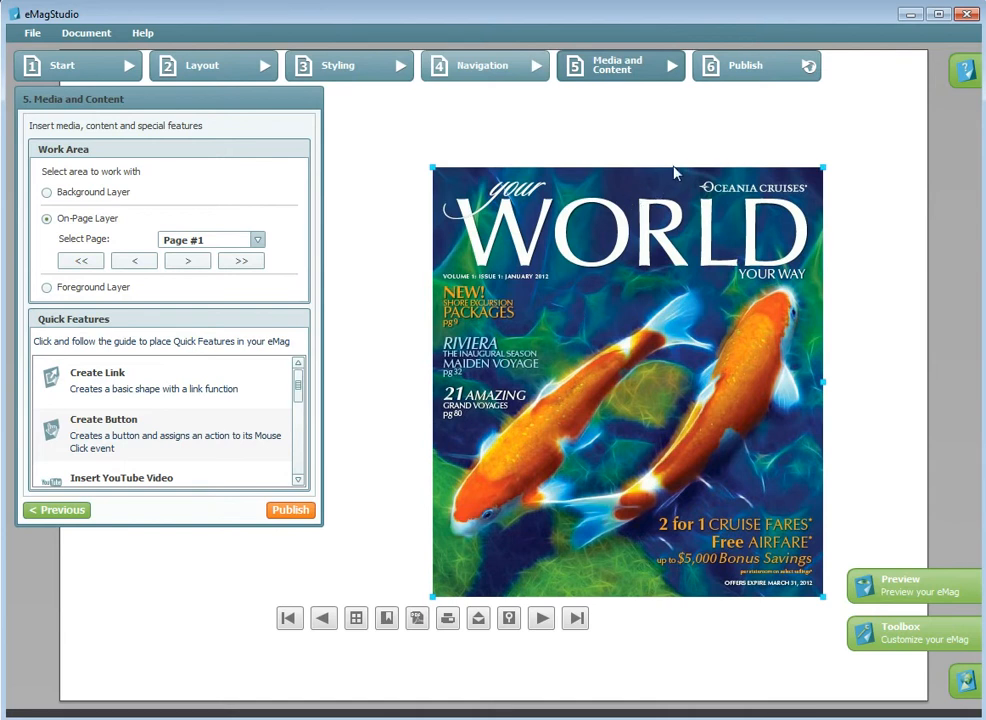
mouse_move(643, 131)
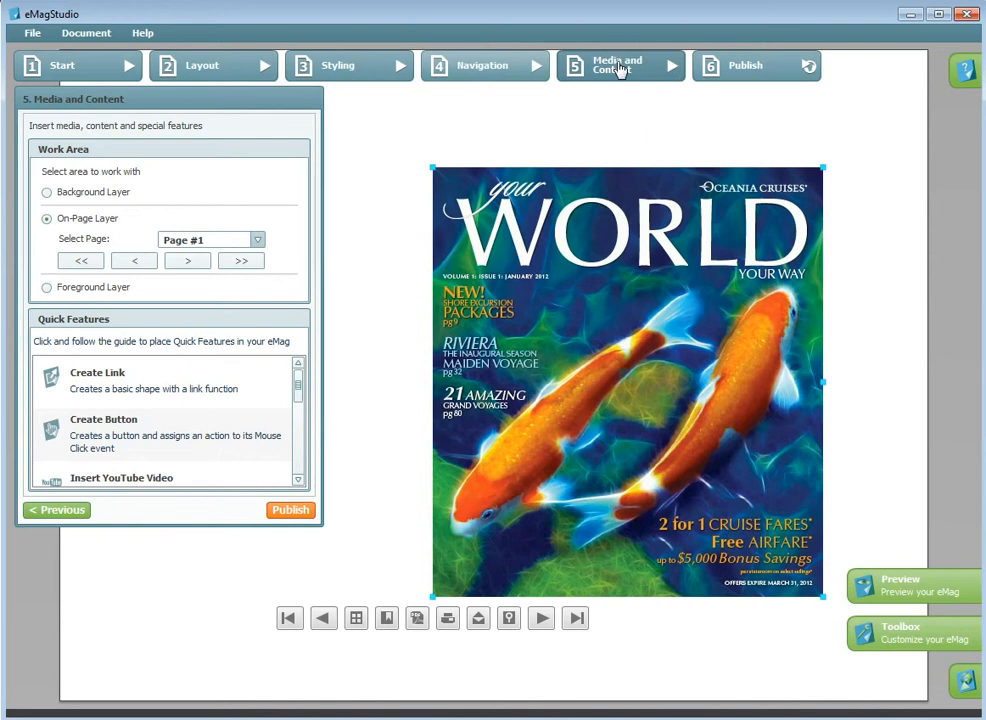
mouse_move(720, 78)
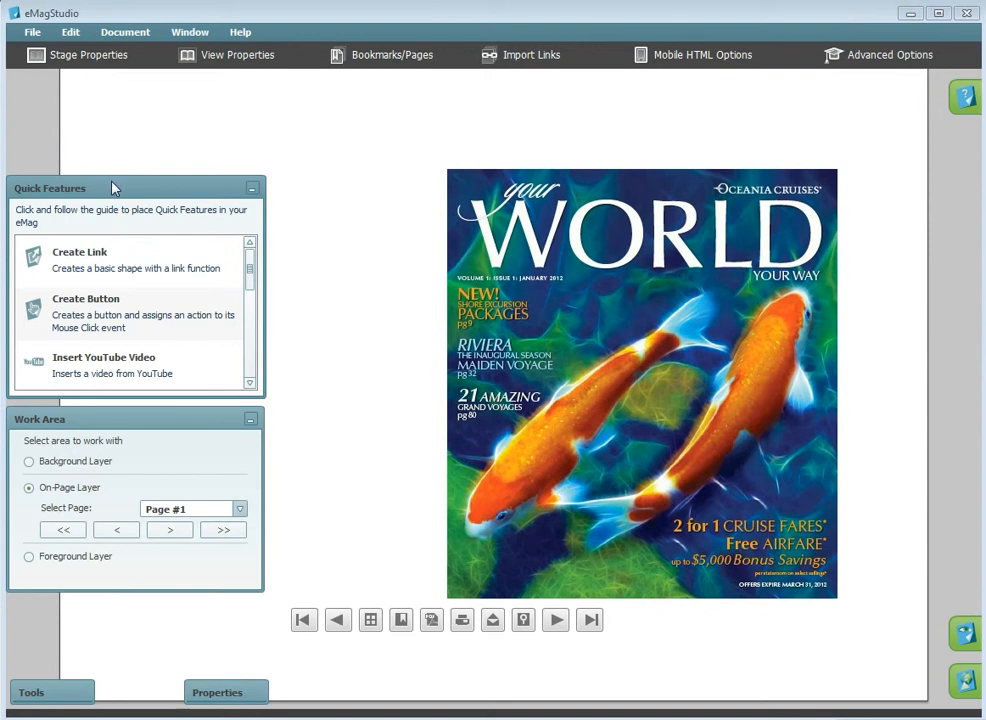
mouse_move(82, 298)
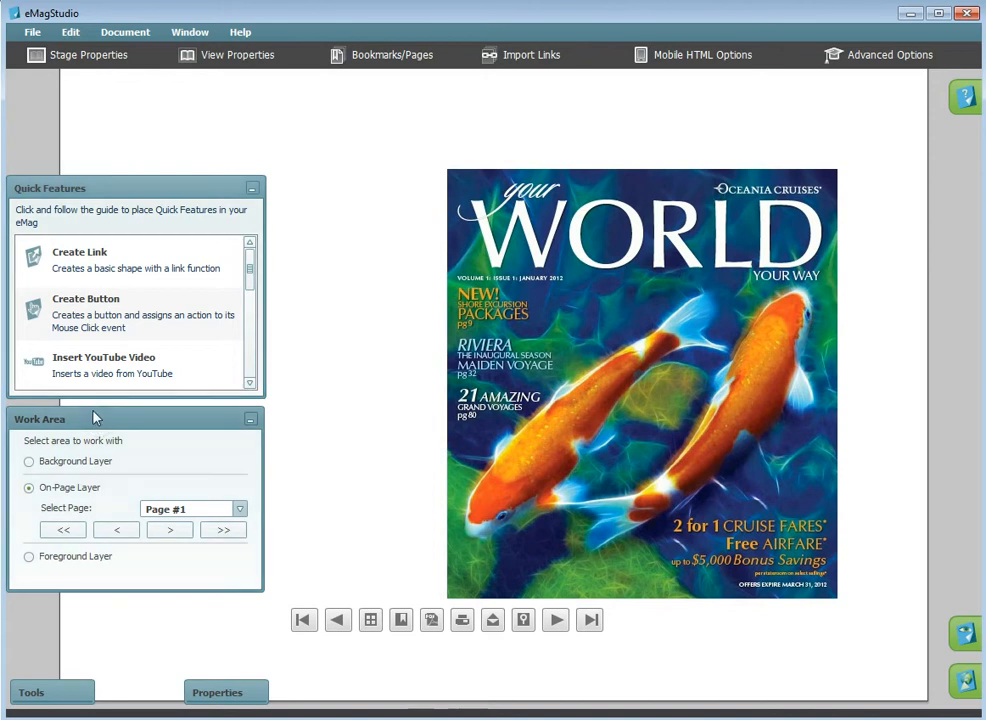
mouse_move(80, 270)
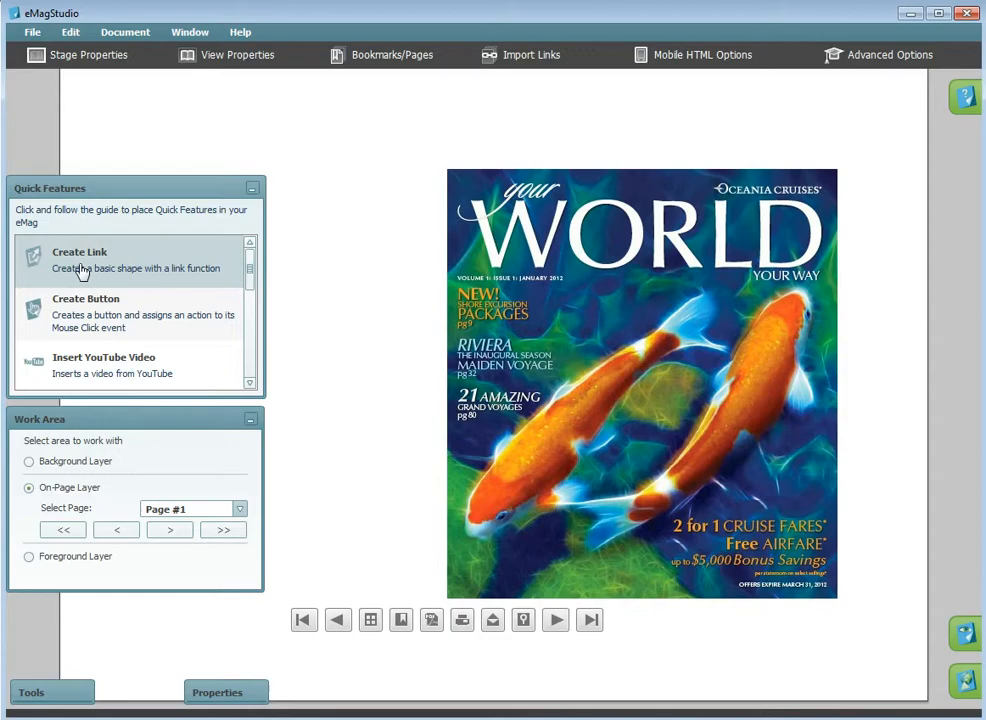
click(80, 252)
text(http://www.oceaniacruises.com)
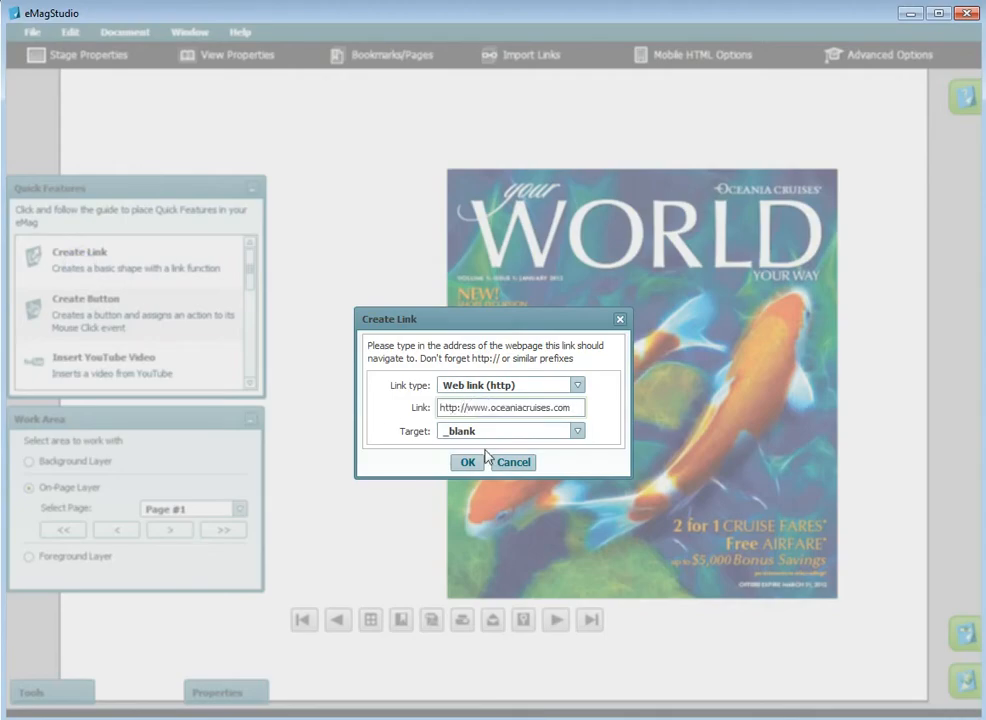
click(576, 431)
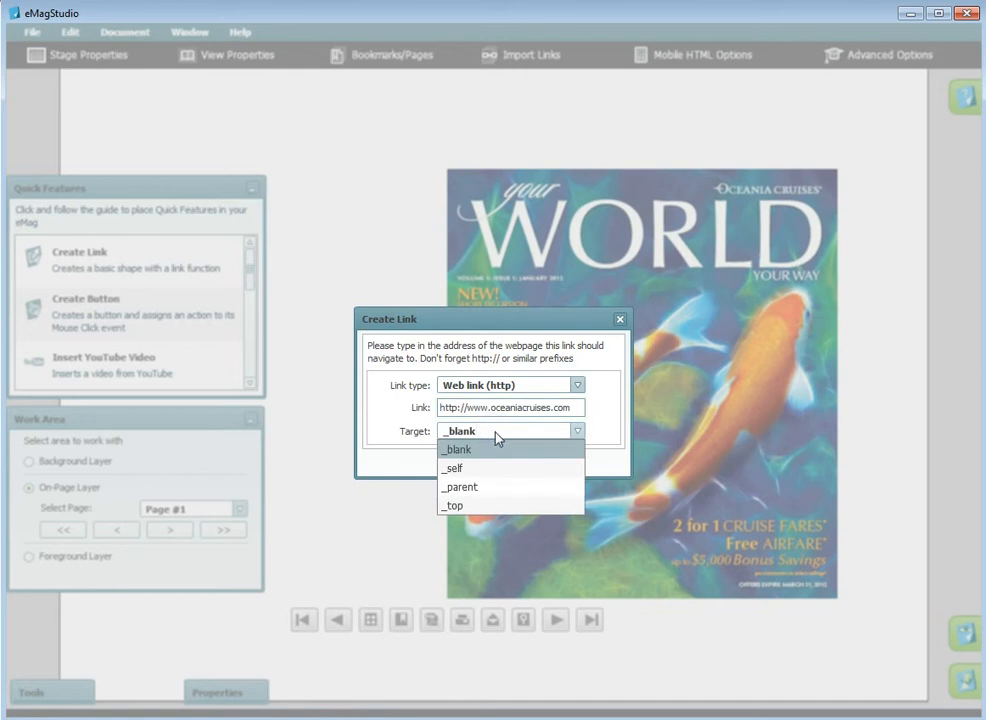
mouse_move(597, 465)
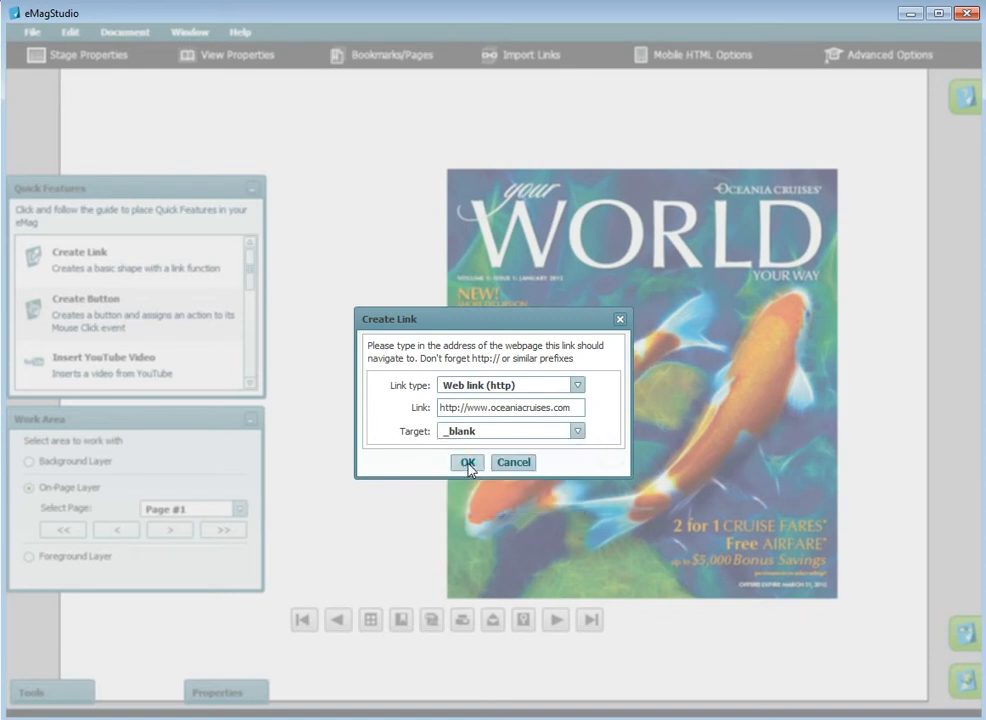
click(467, 462)
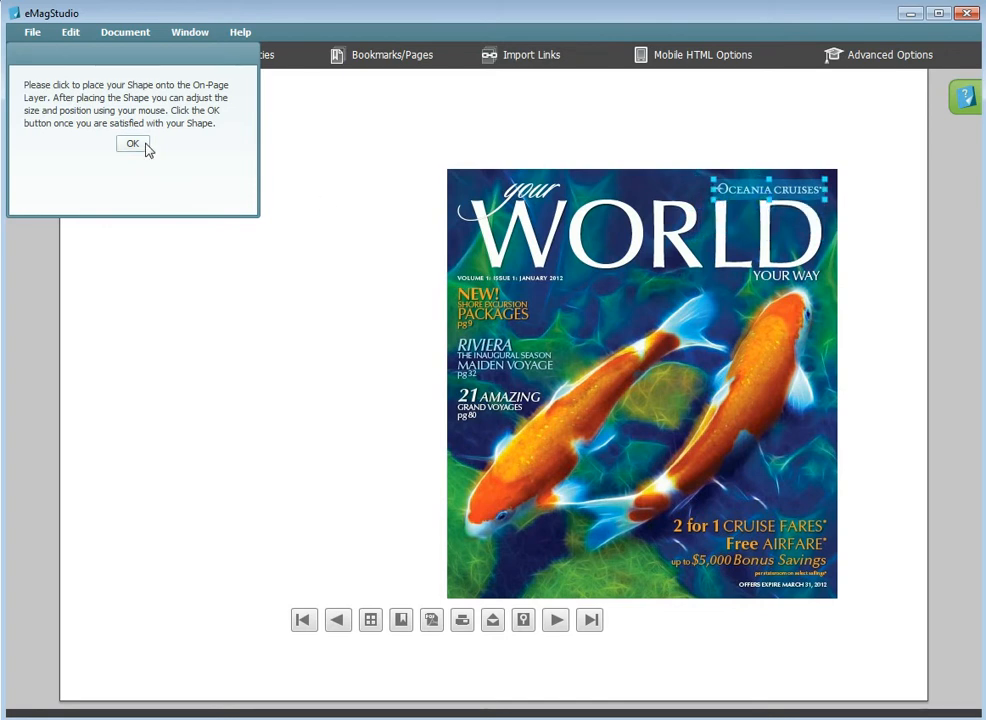
- Accept the logo link shape's placement and set its Fill Alpha to zero
click(132, 143)
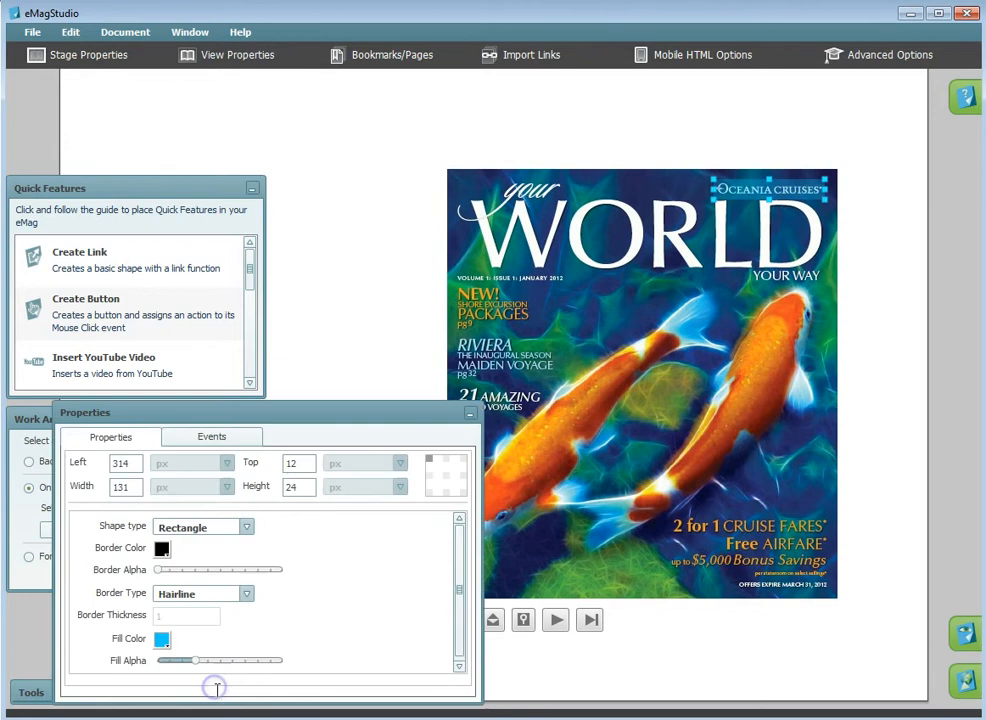
drag(195, 661, 155, 661)
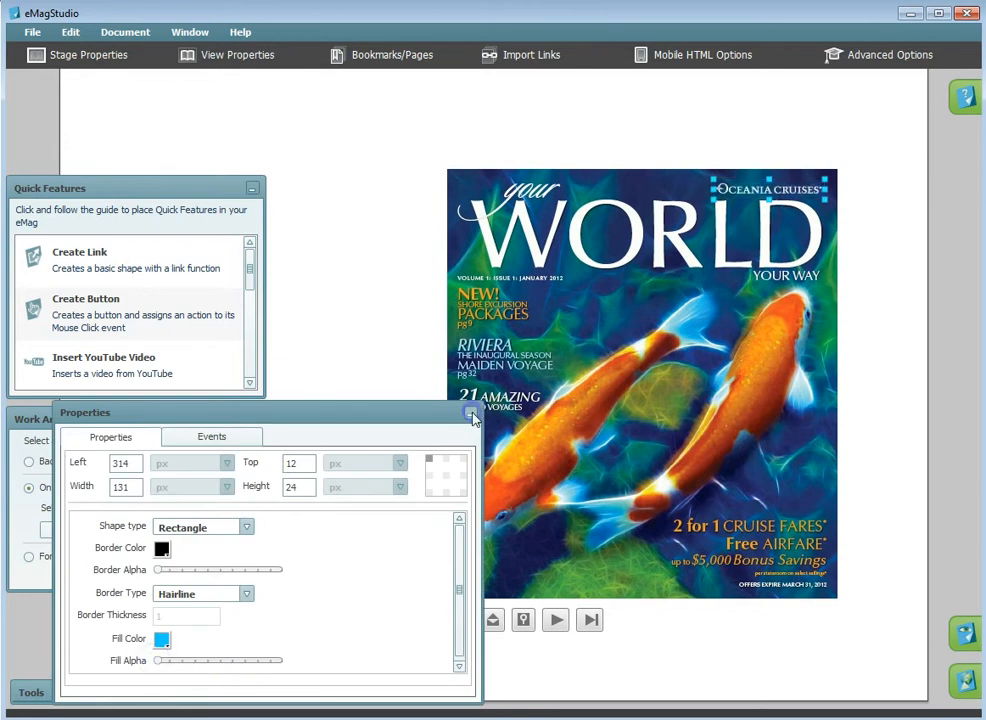
click(470, 416)
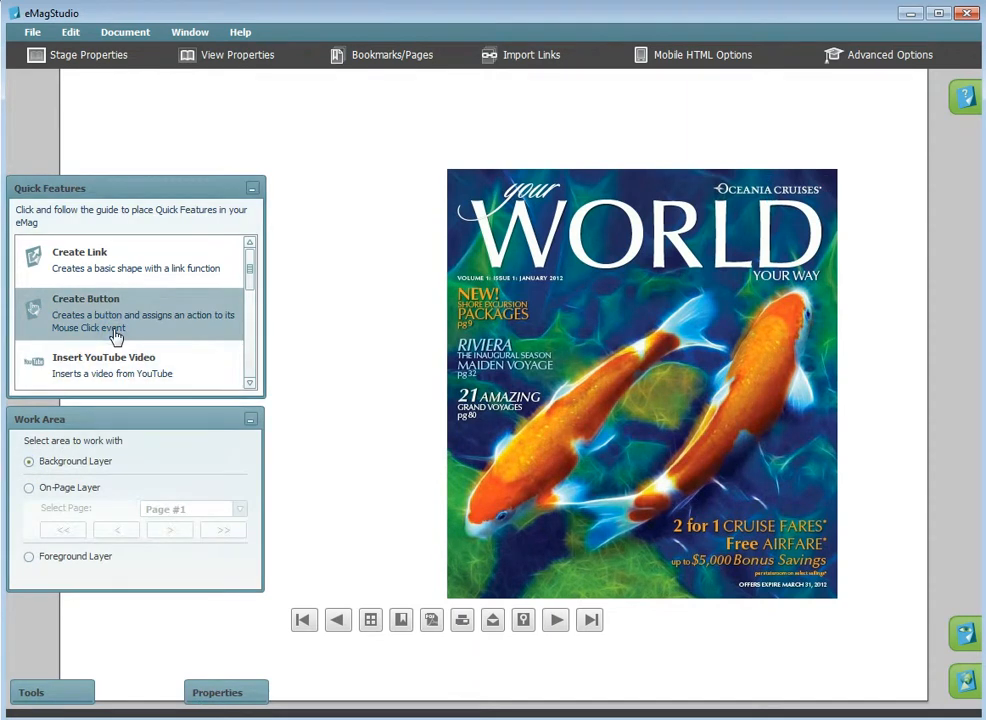
- Create a custom button labelled 'Next' with the Go To next page action
click(86, 299)
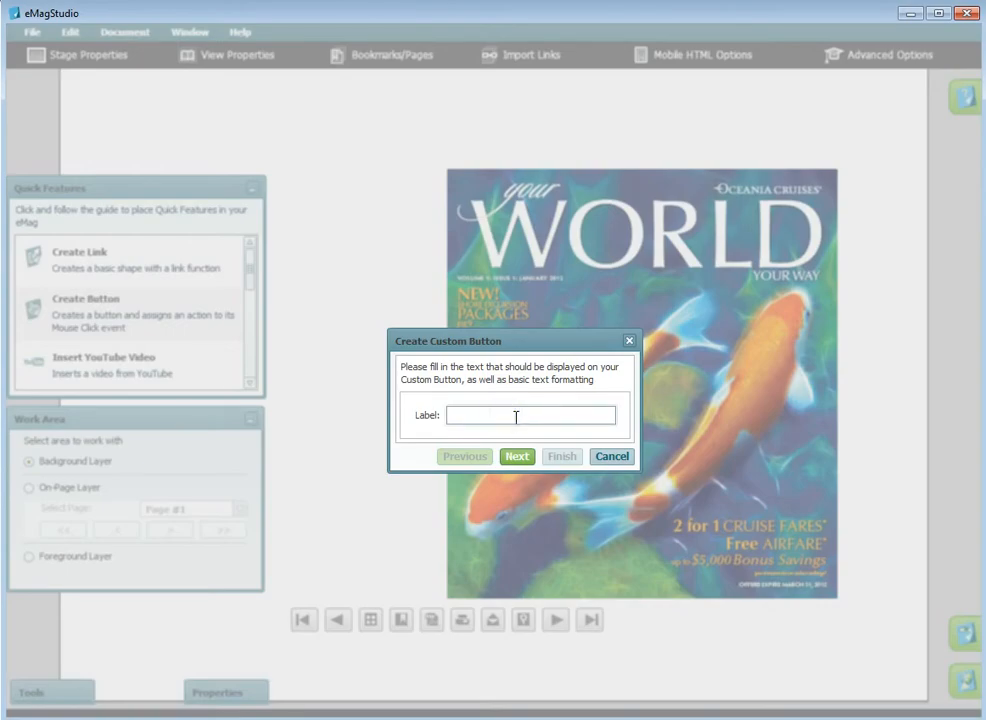
text(Next)
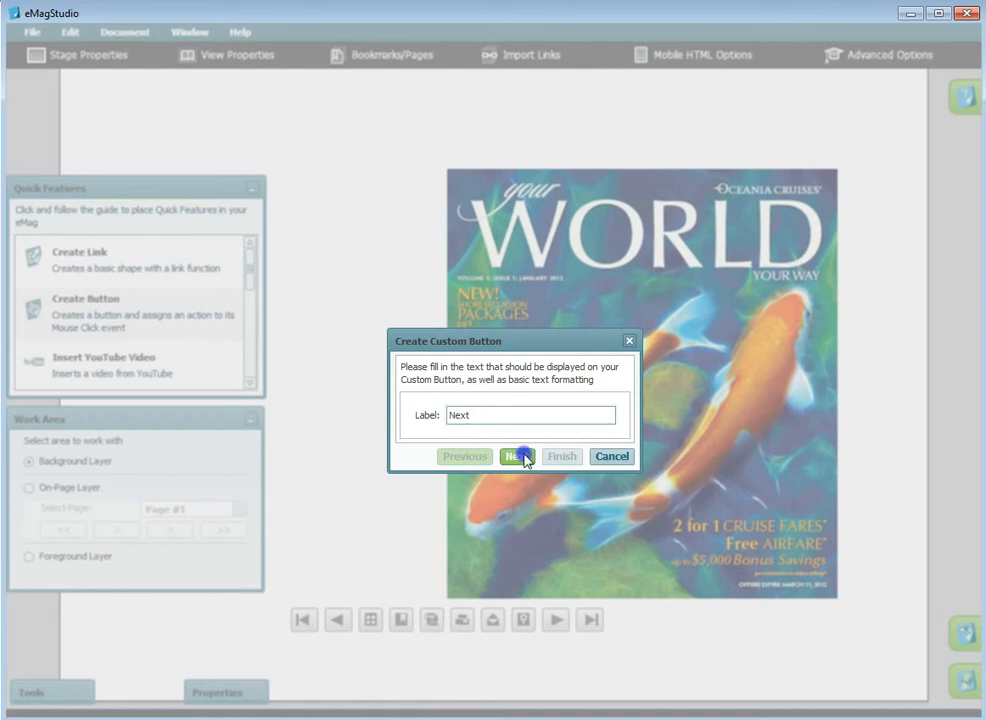
click(517, 456)
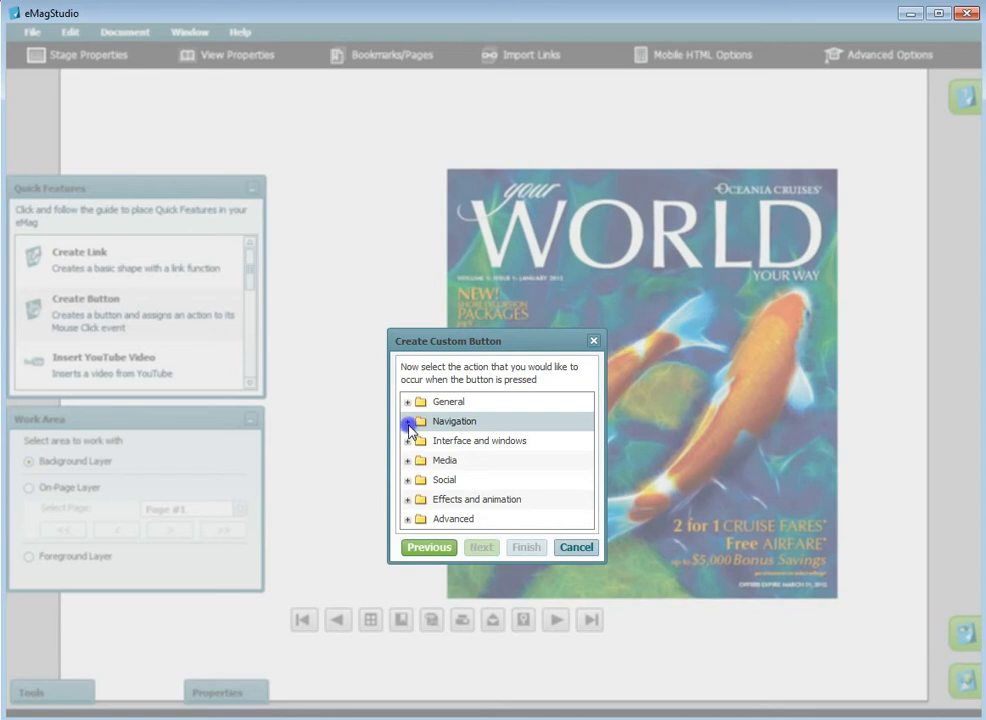
click(408, 421)
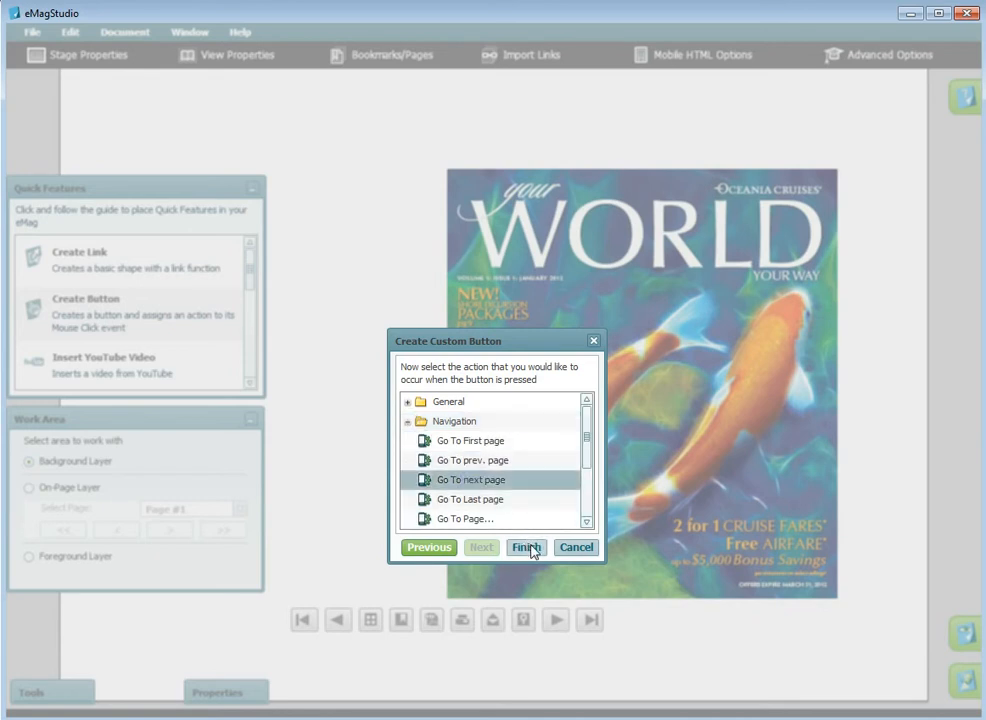
click(526, 547)
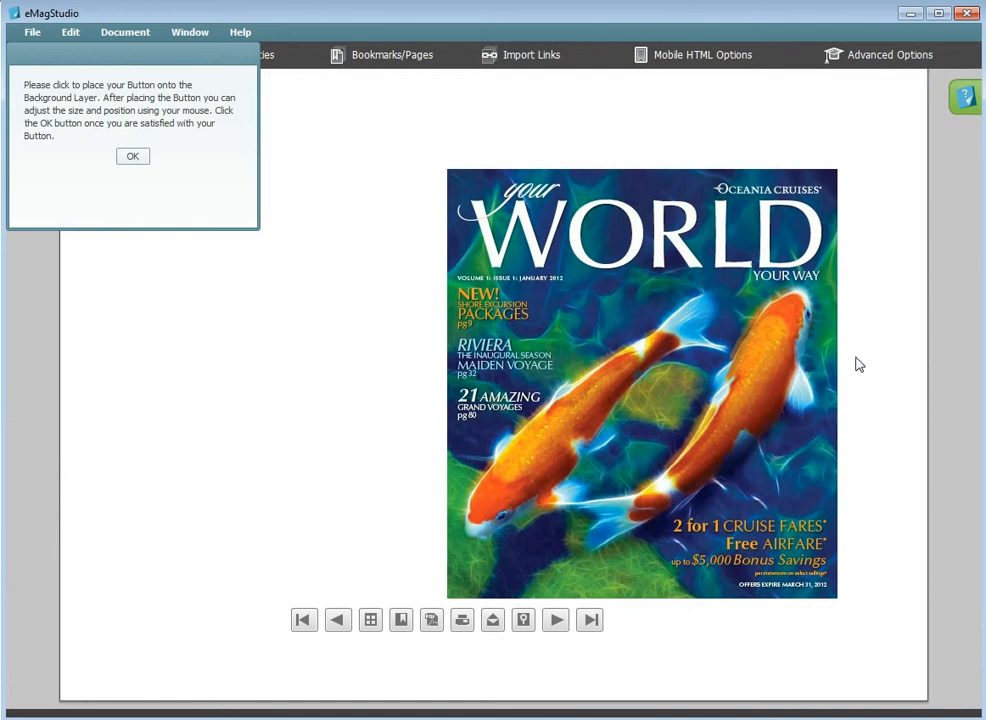
- Place the Next button just right of the cover, then turn to page 2
click(861, 364)
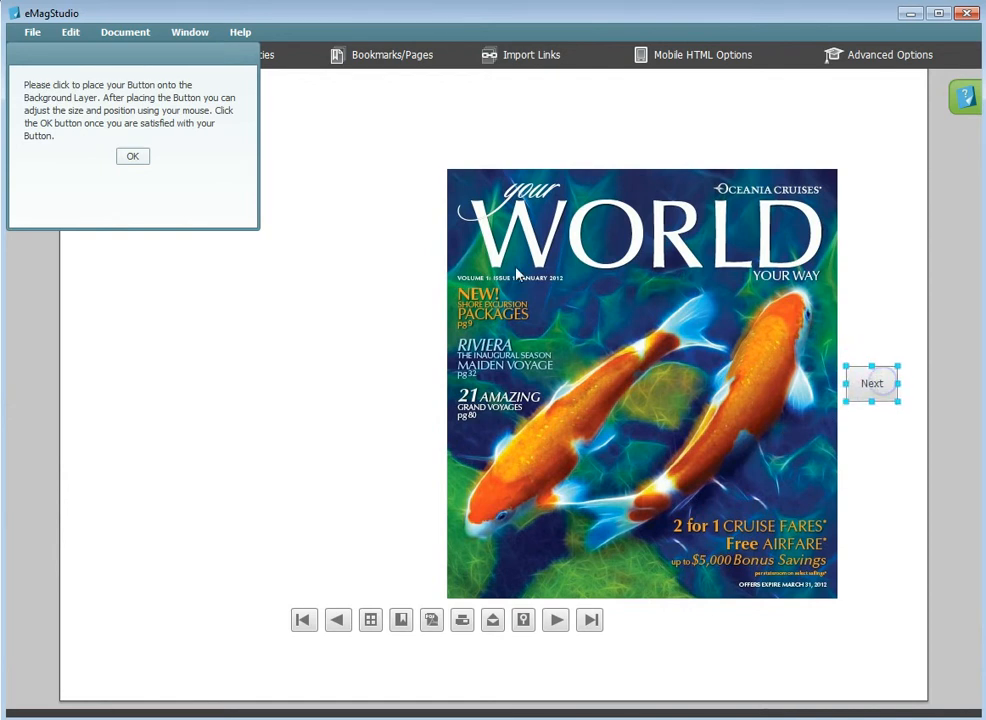
click(131, 156)
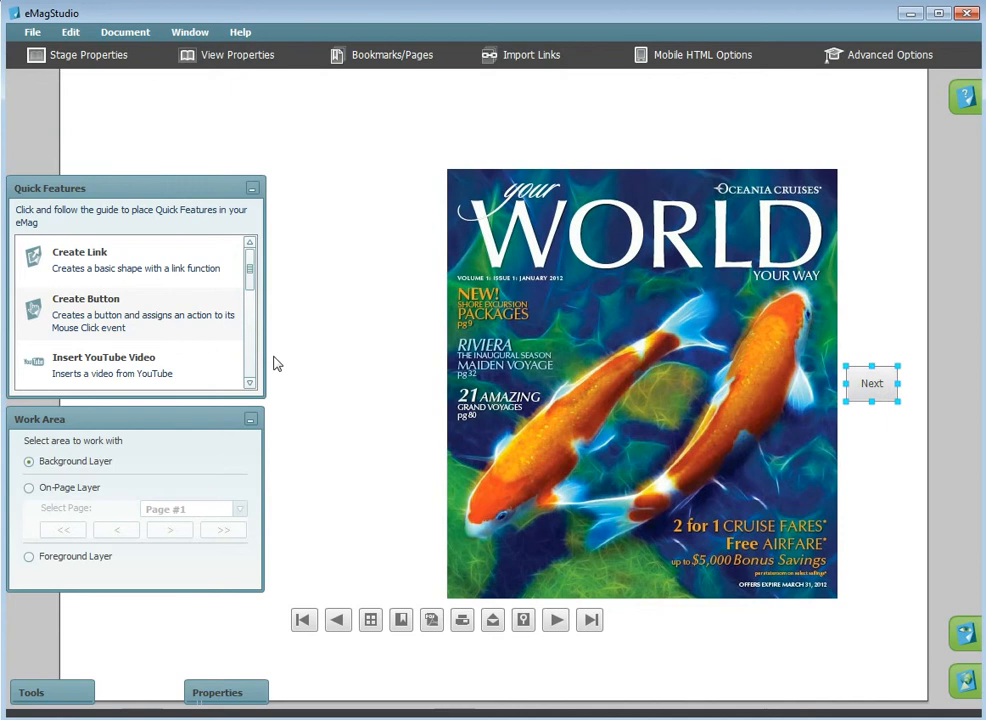
mouse_move(315, 348)
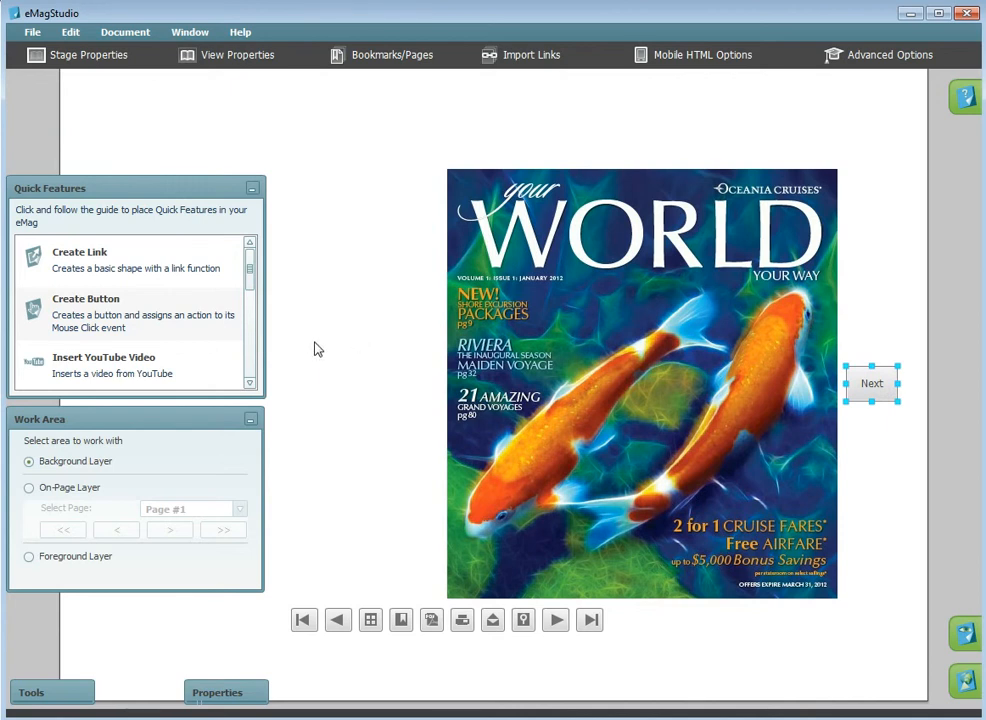
click(25, 485)
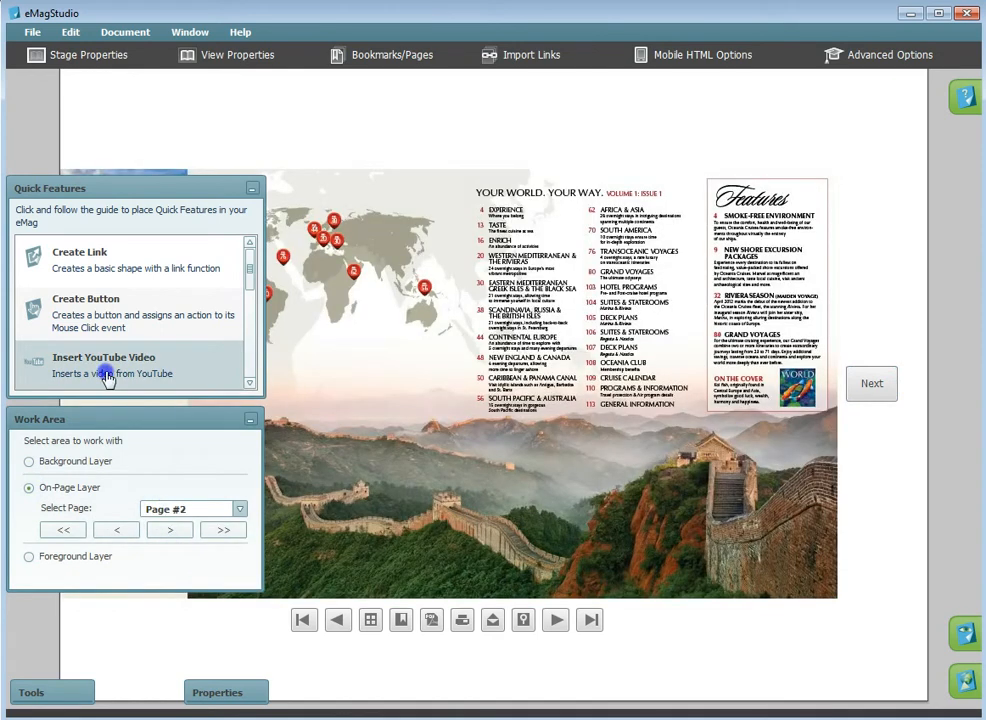
click(103, 365)
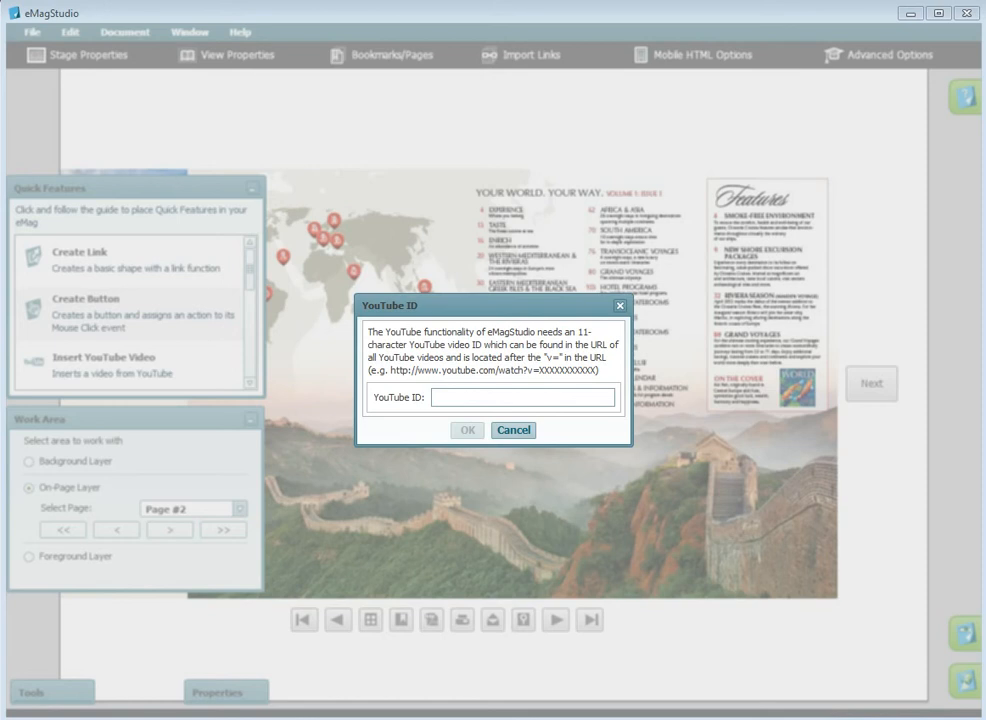
mouse_move(520, 415)
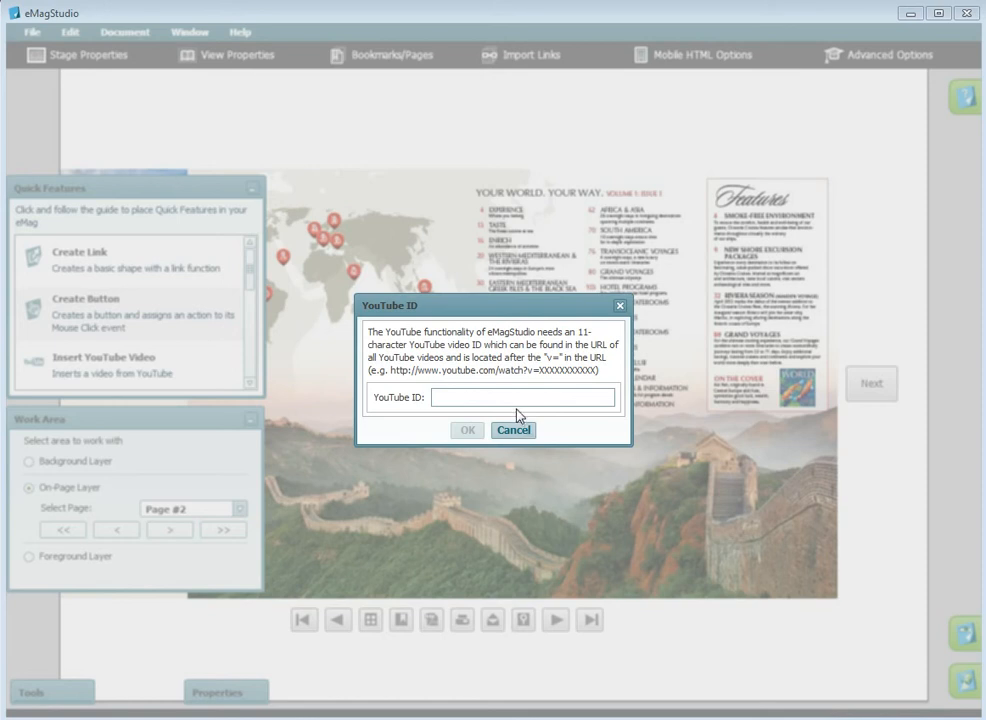
- Enter YouTube video ID YkC6QyT-e6A for the page 2 video player
text(YkC6QyT-e6A)
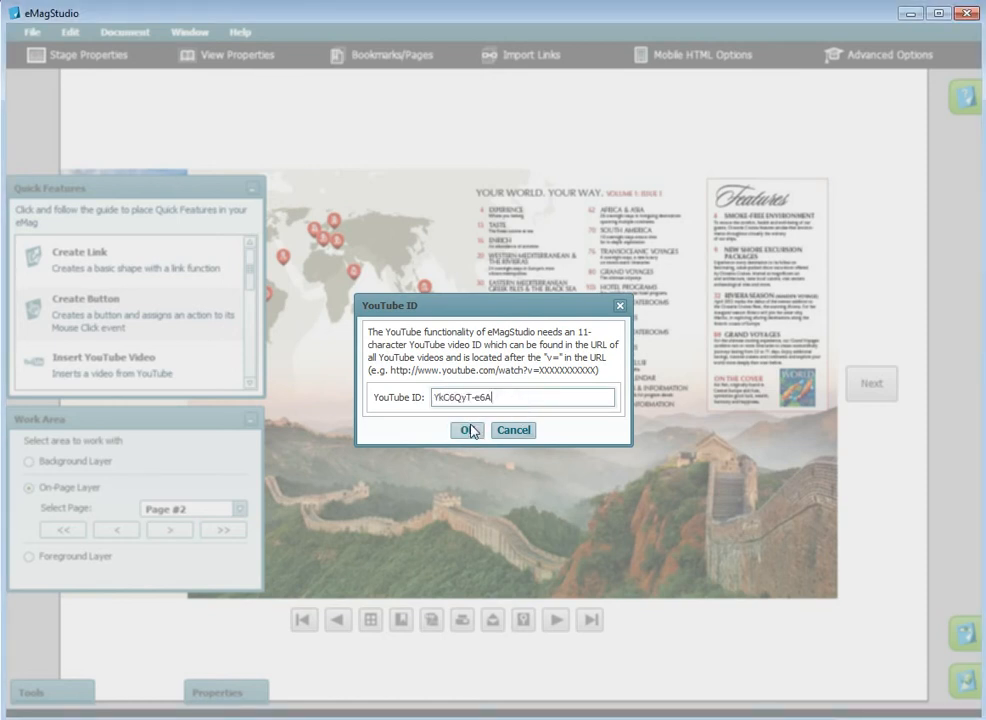
click(467, 430)
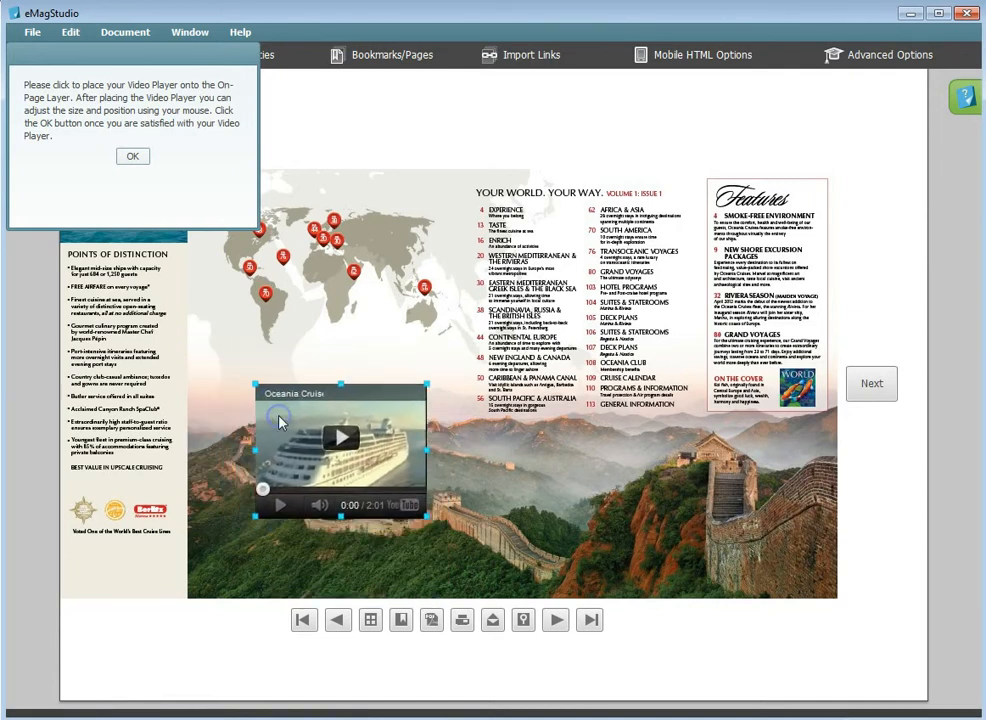
- Confirm the YouTube player's placement on page 2 and start a local video insertion
click(131, 156)
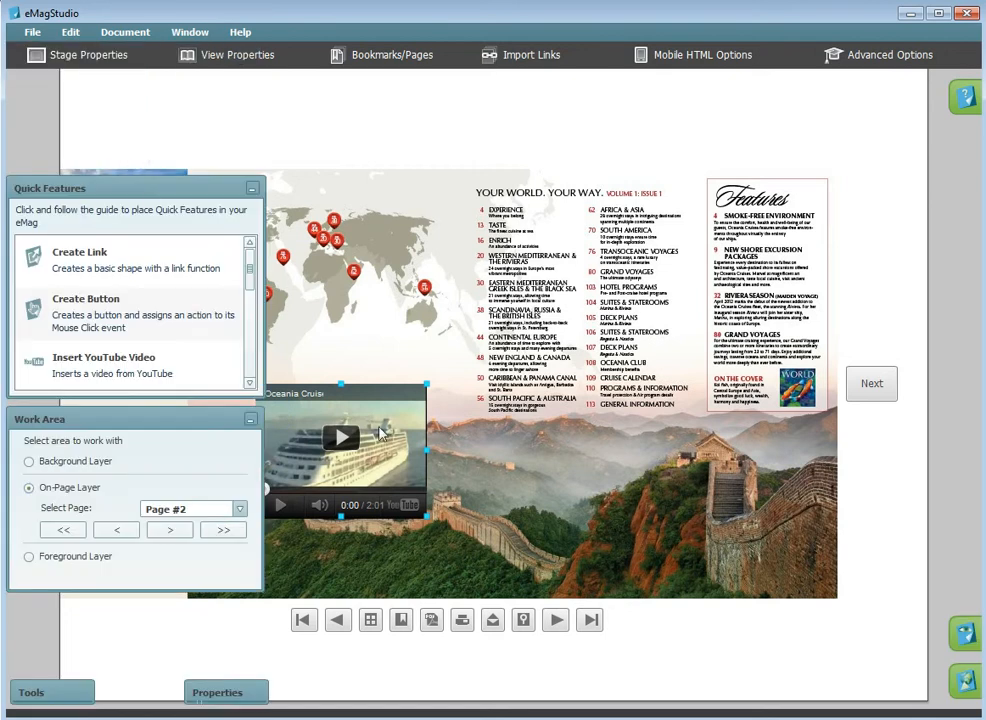
scroll(down, 3)
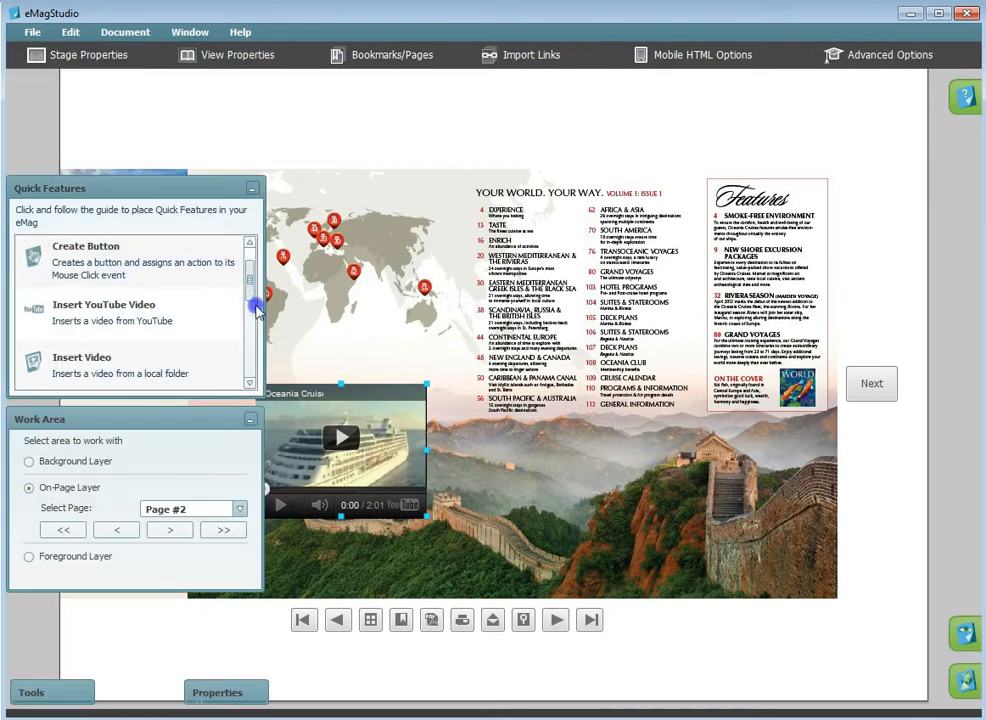
scroll(down, 3)
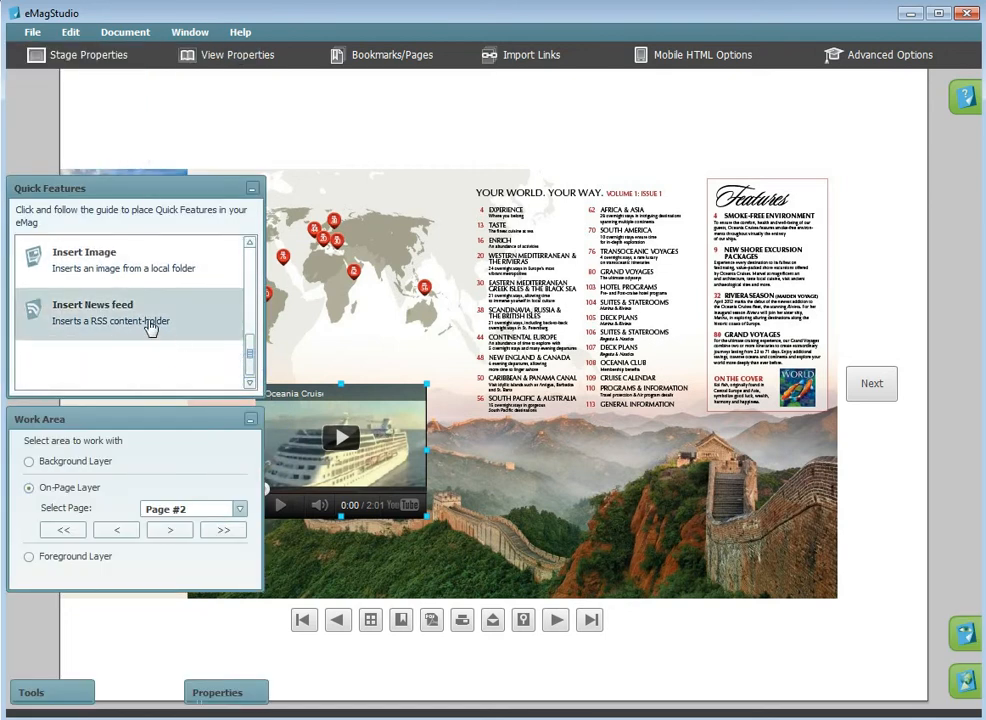
mouse_move(233, 275)
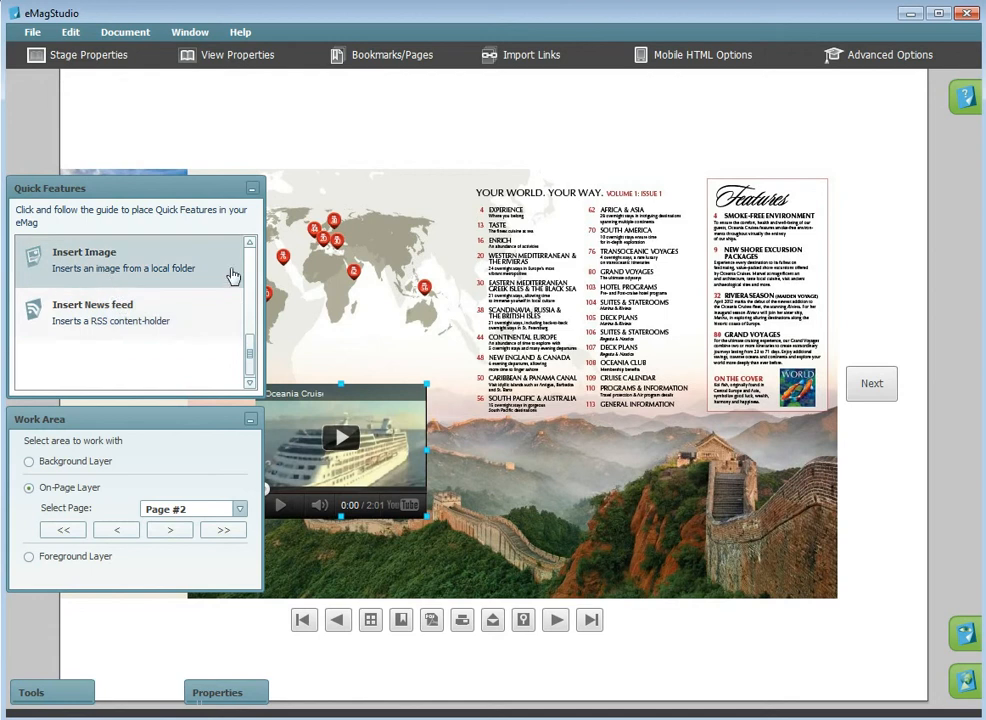
click(85, 258)
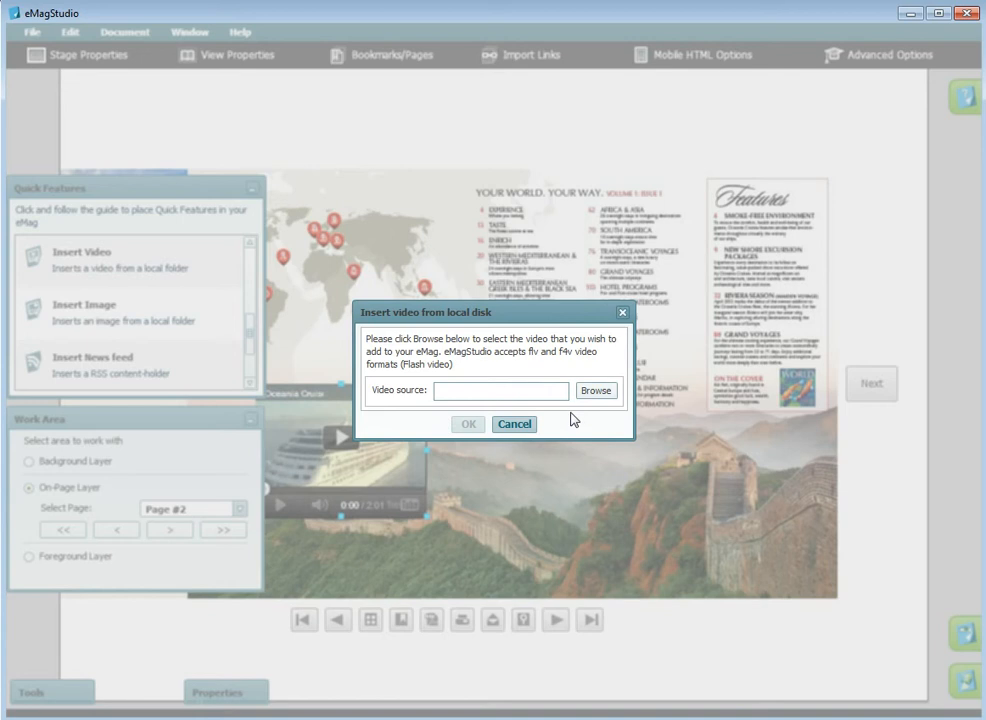
- Cancel the local video insertion dialog
click(514, 423)
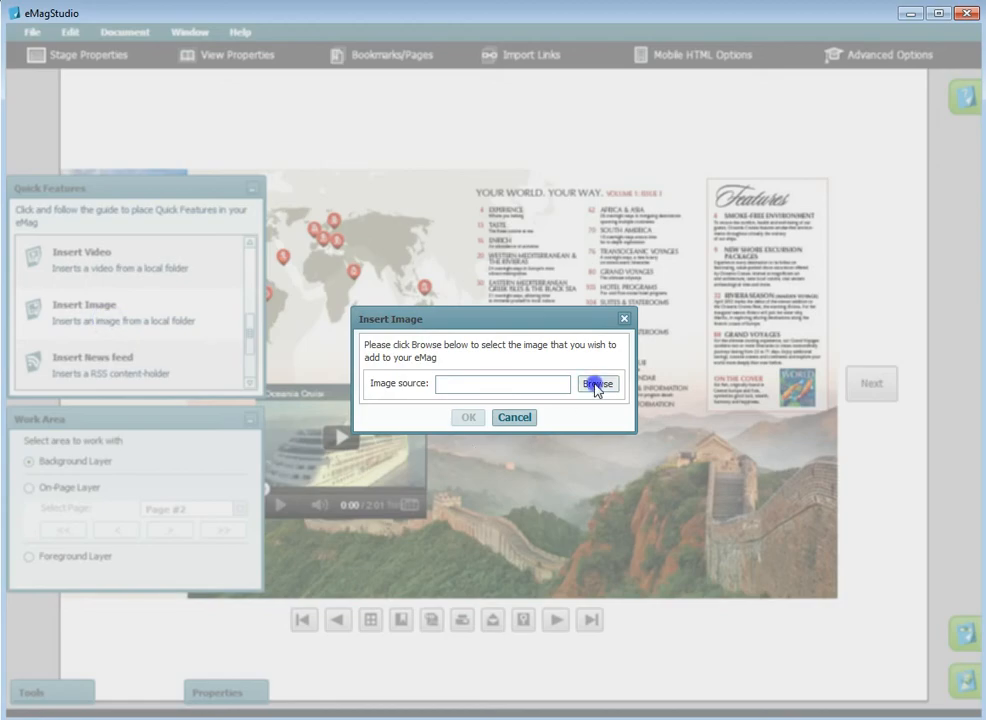
- Insert oceania-cruises.jpg at the background layer's top left, then go to page 5
click(597, 383)
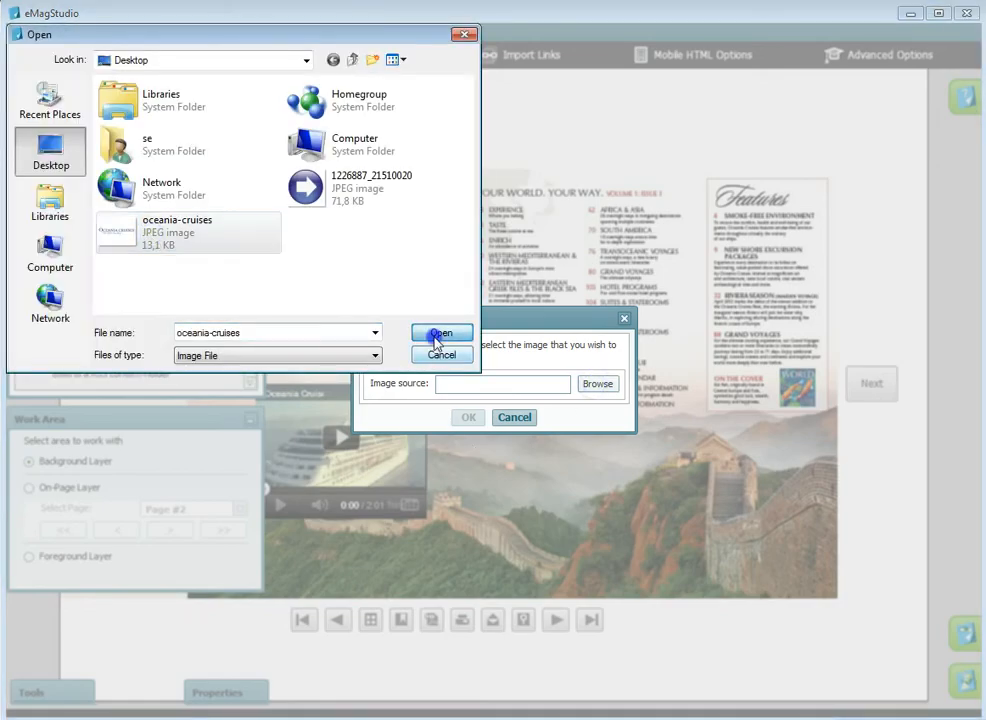
click(441, 333)
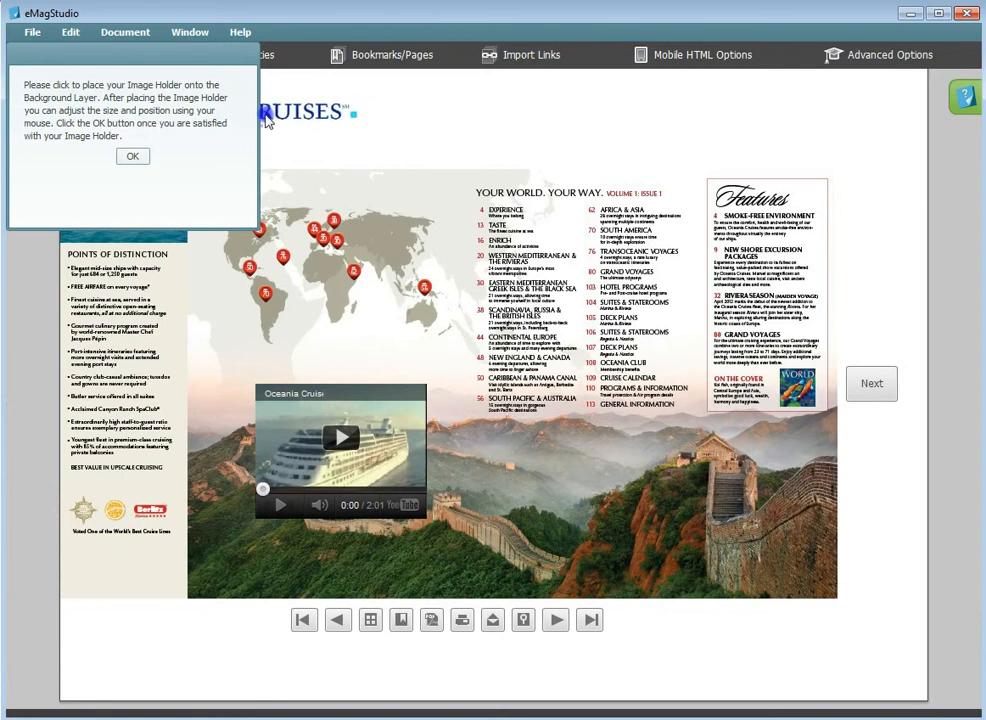
click(131, 155)
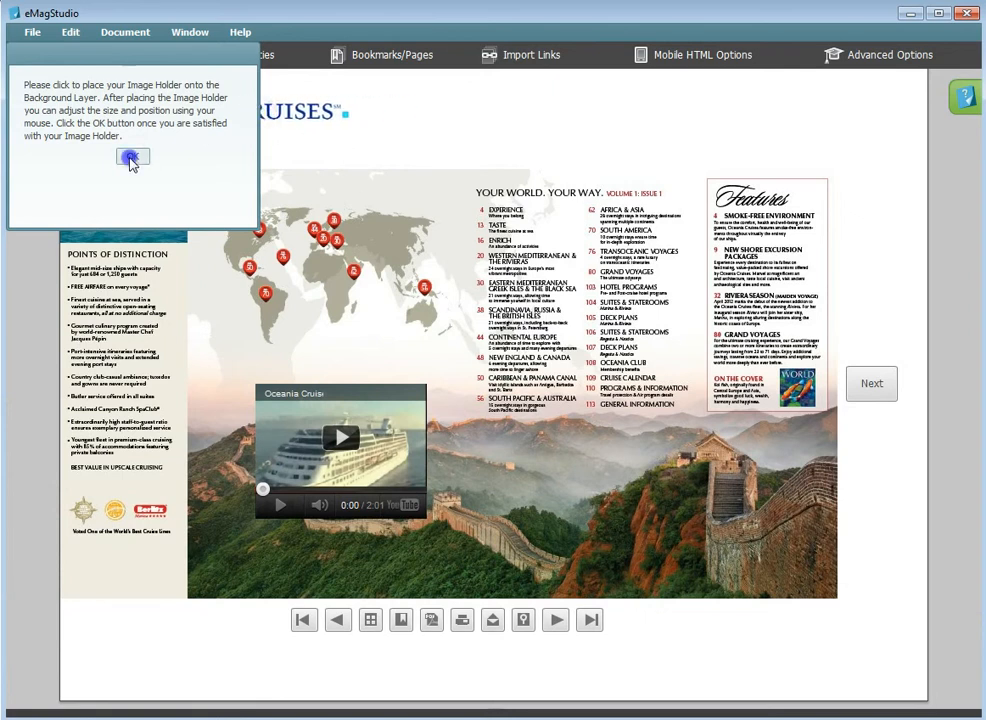
click(135, 157)
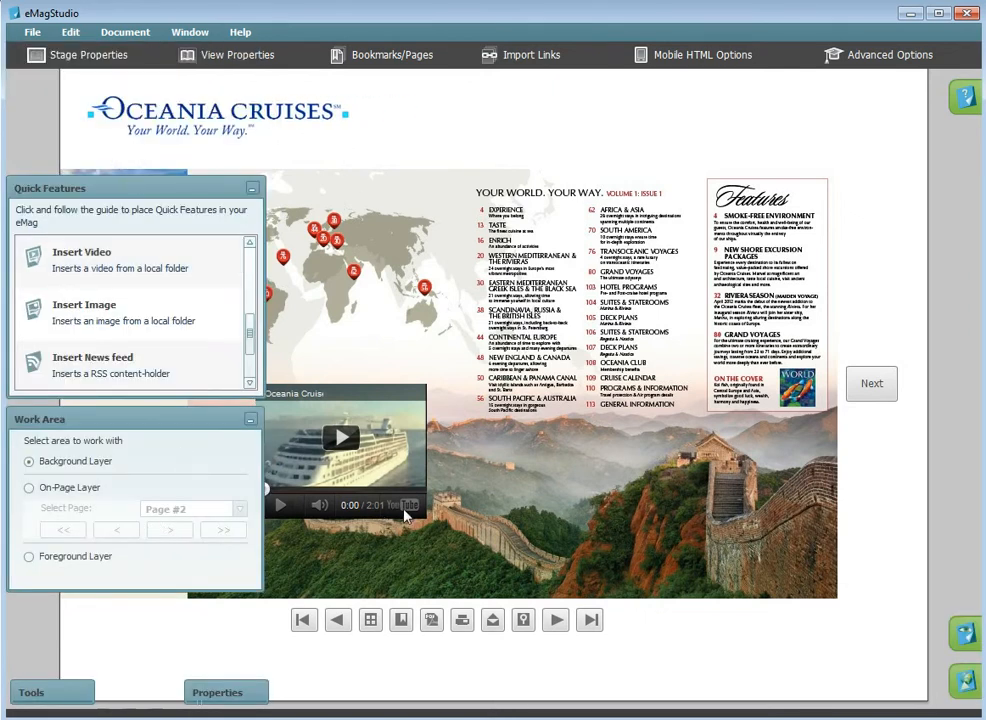
click(24, 488)
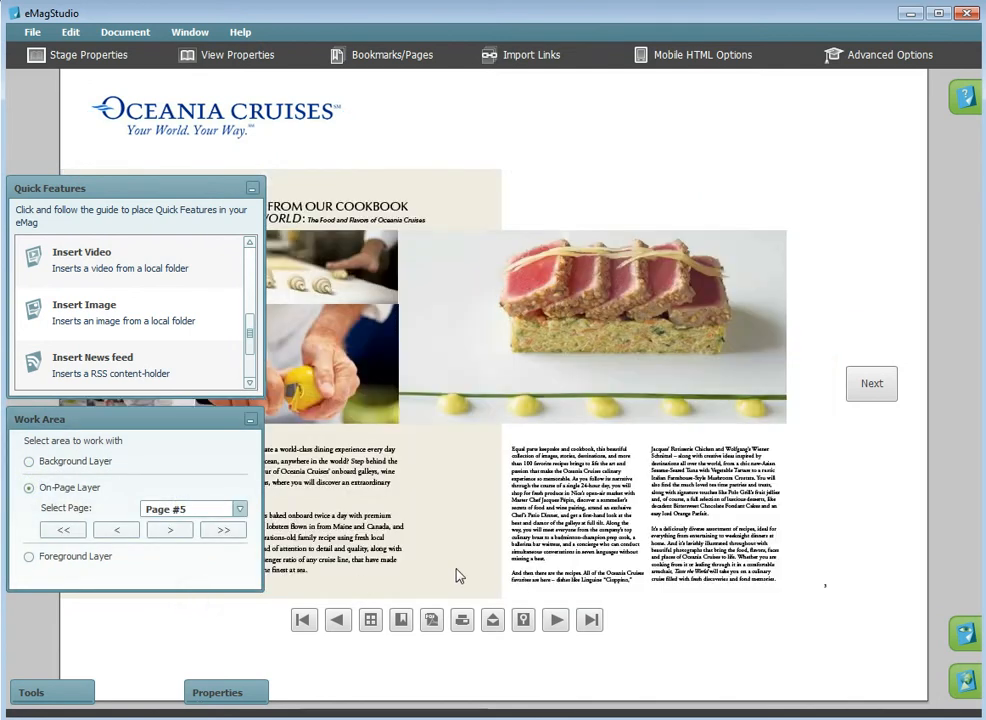
mouse_move(930, 614)
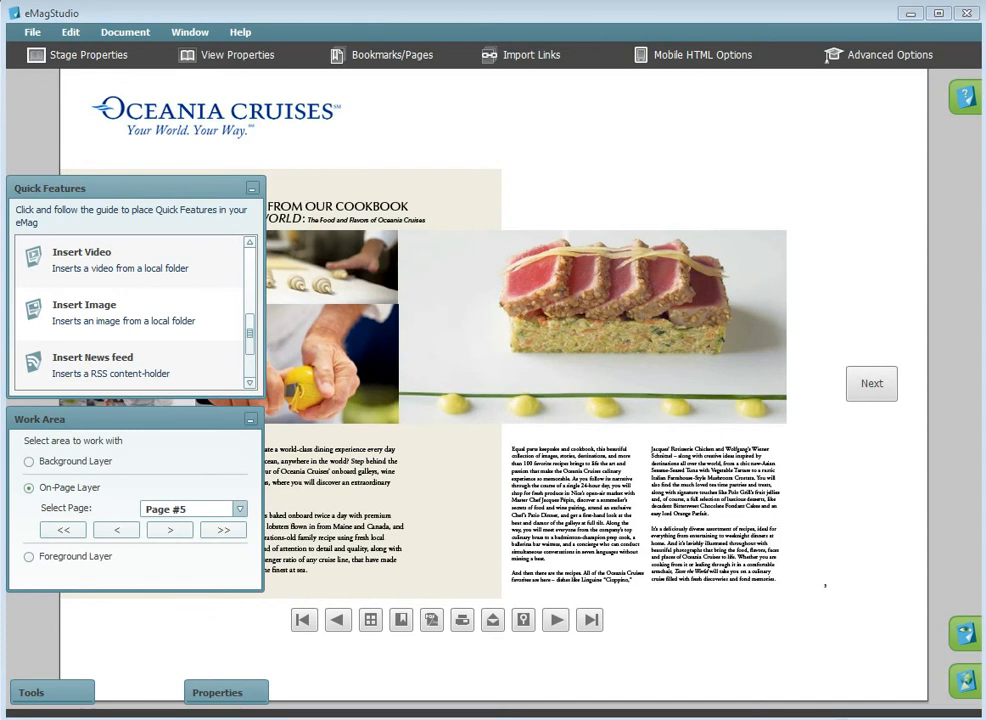
- Add a frommers.com/rss/deals_and_news.xml news feed reader over page 5's food photo
click(92, 357)
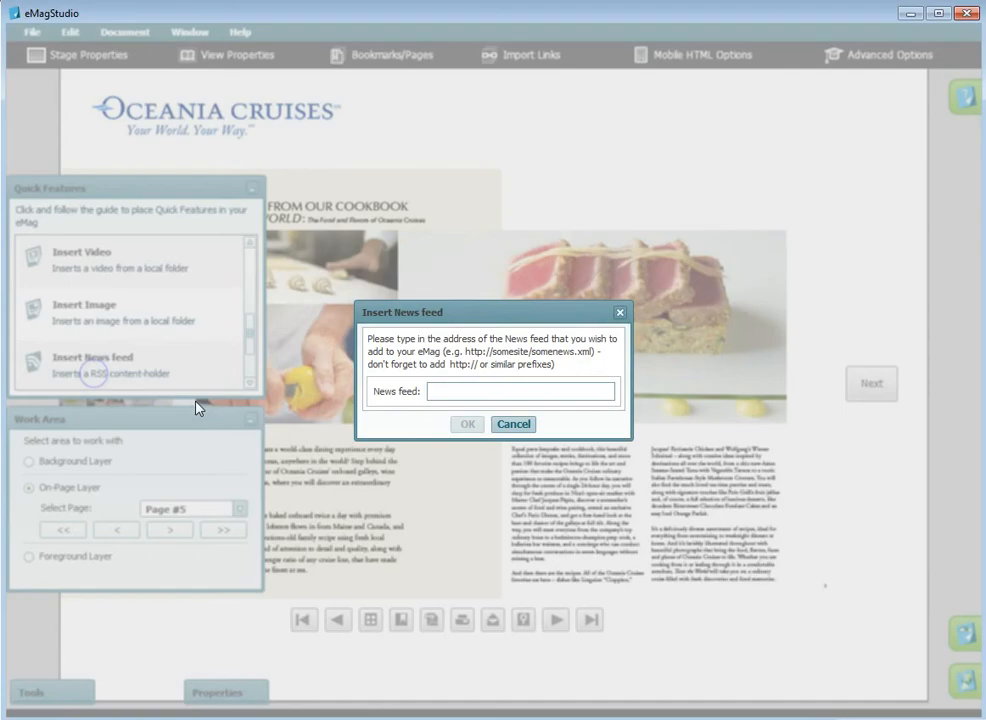
text(/.frommers.com/rss/deals_and_news.xml)
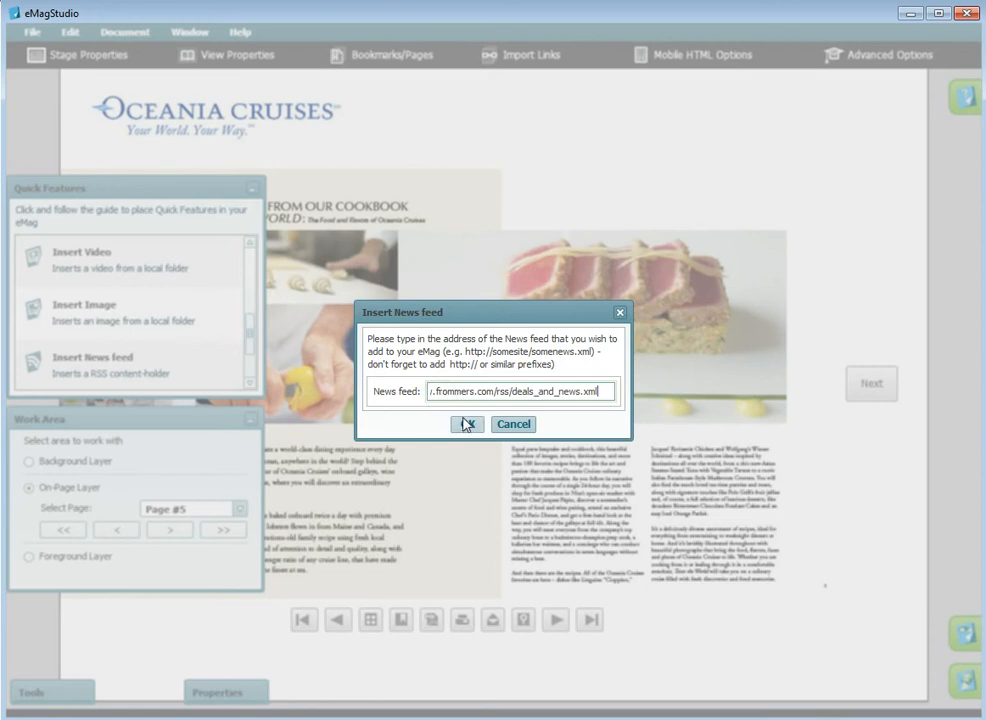
click(469, 424)
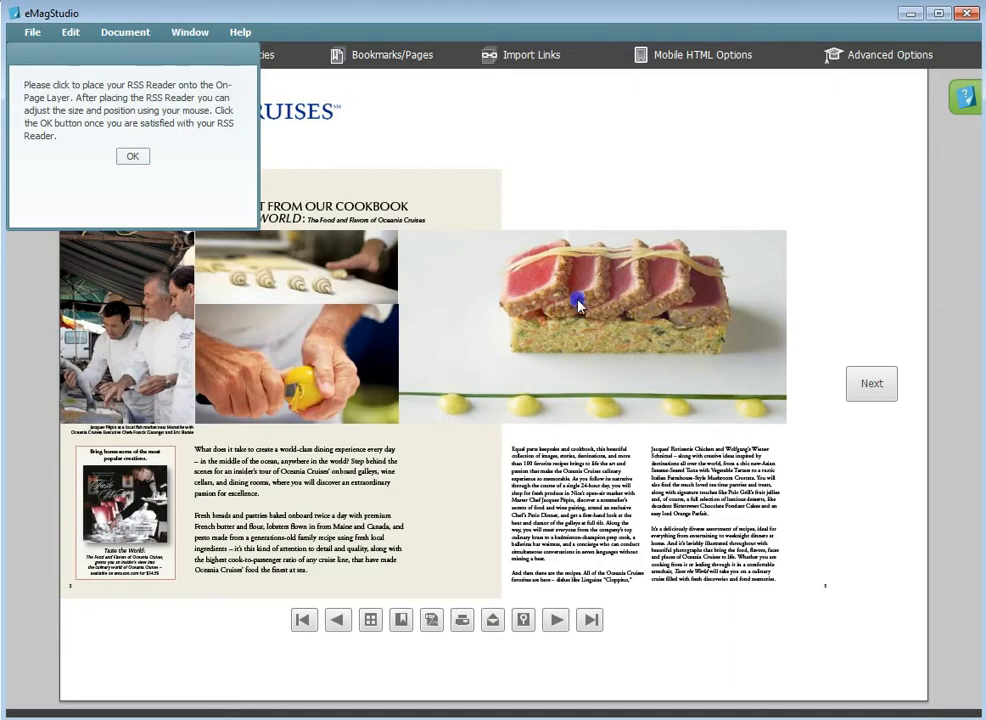
click(576, 307)
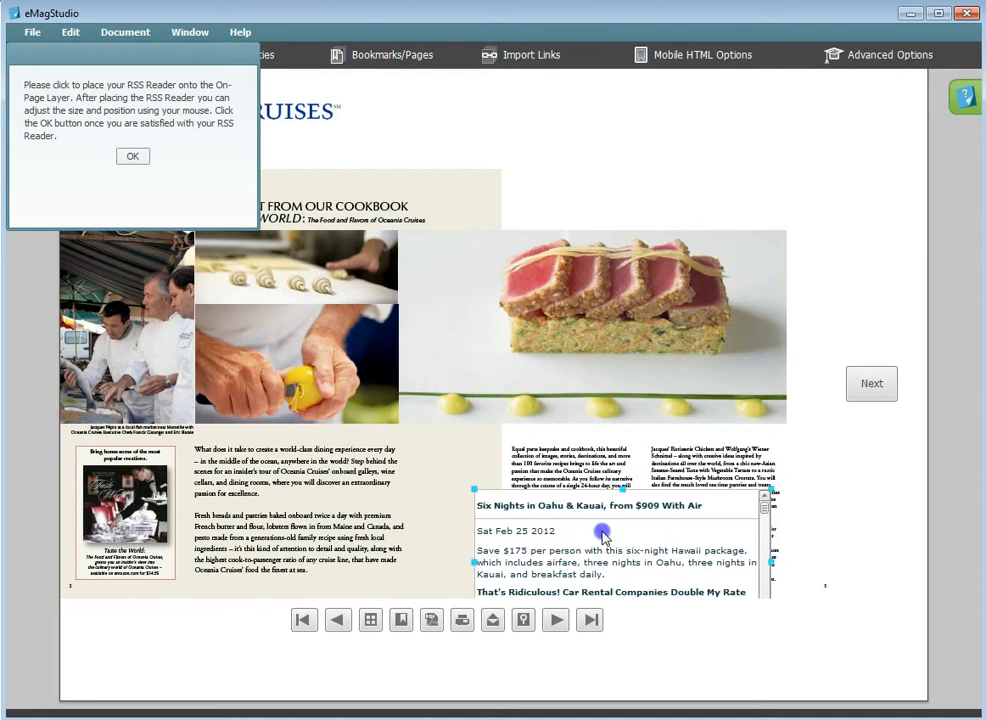
click(127, 156)
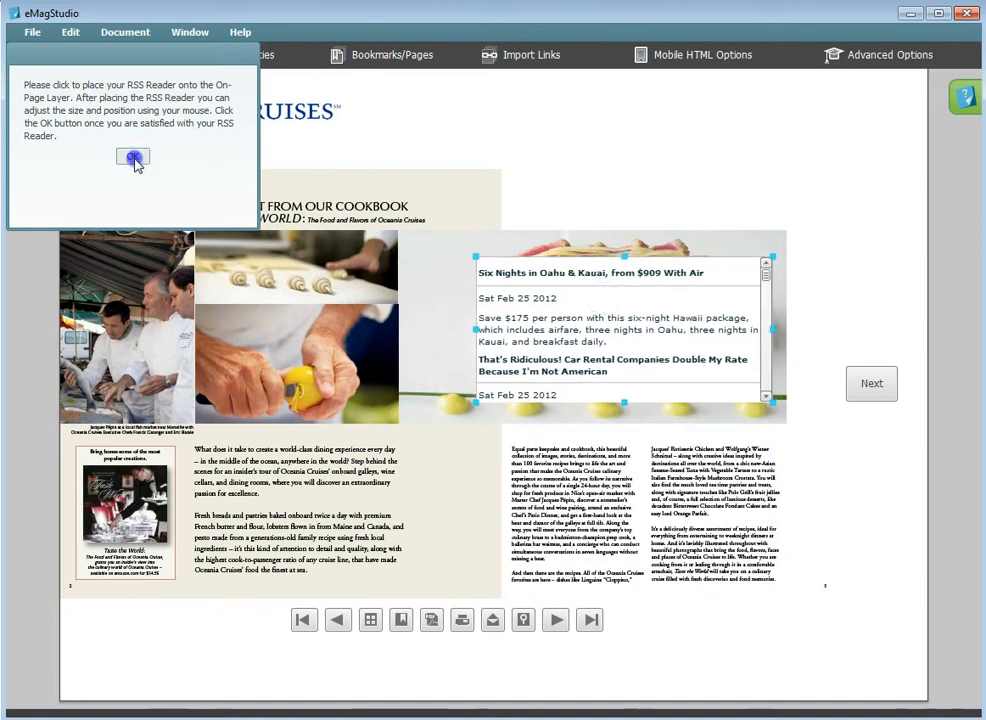
click(131, 159)
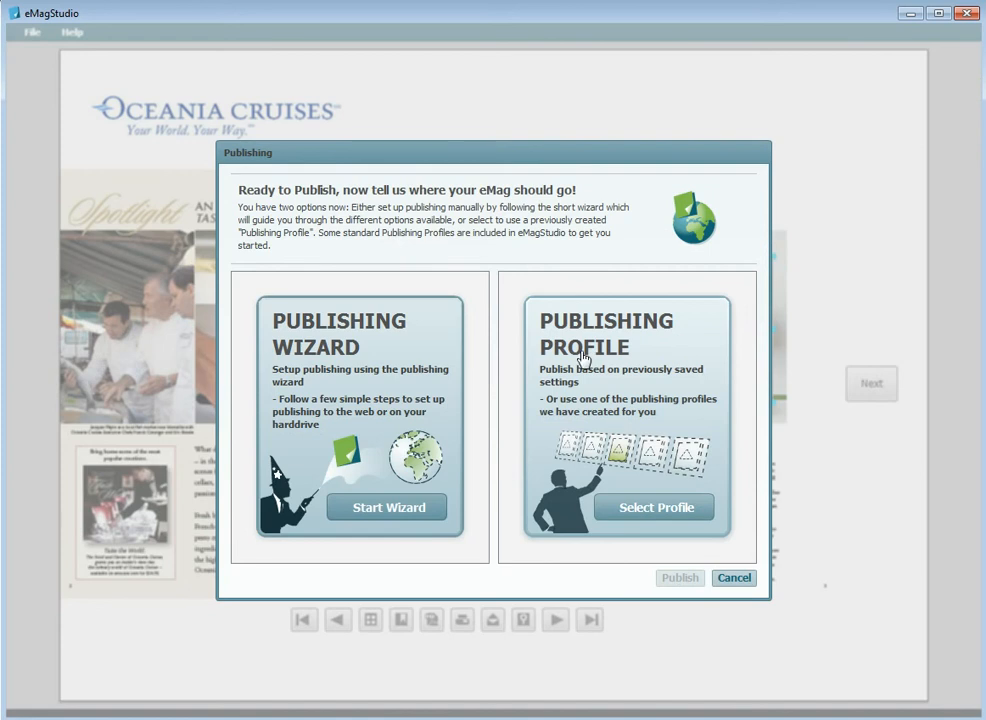
mouse_move(569, 364)
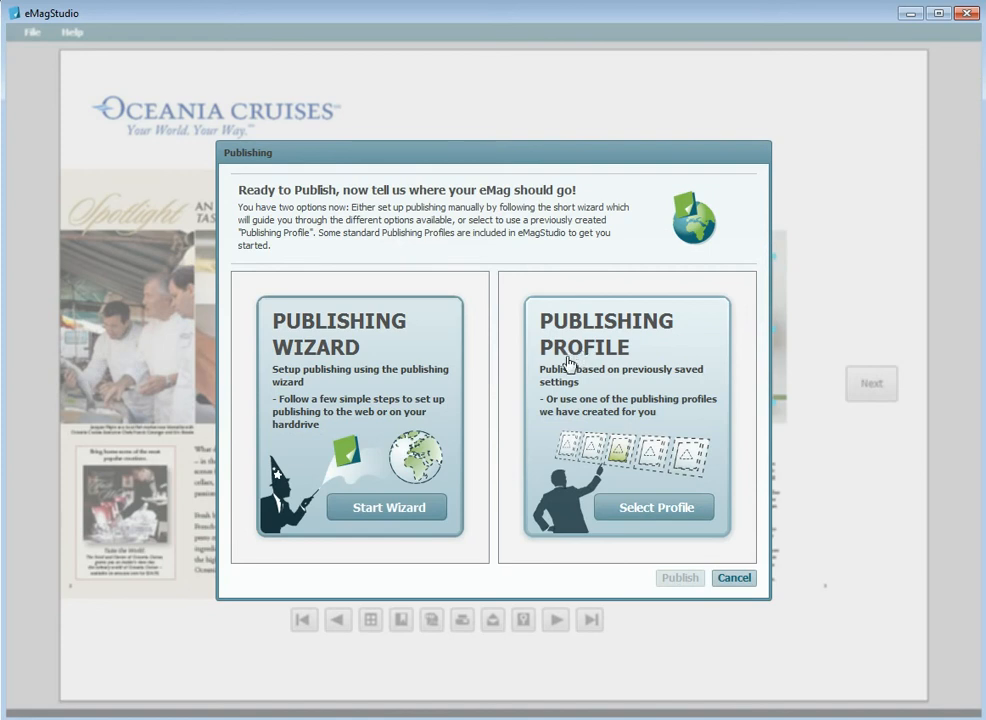